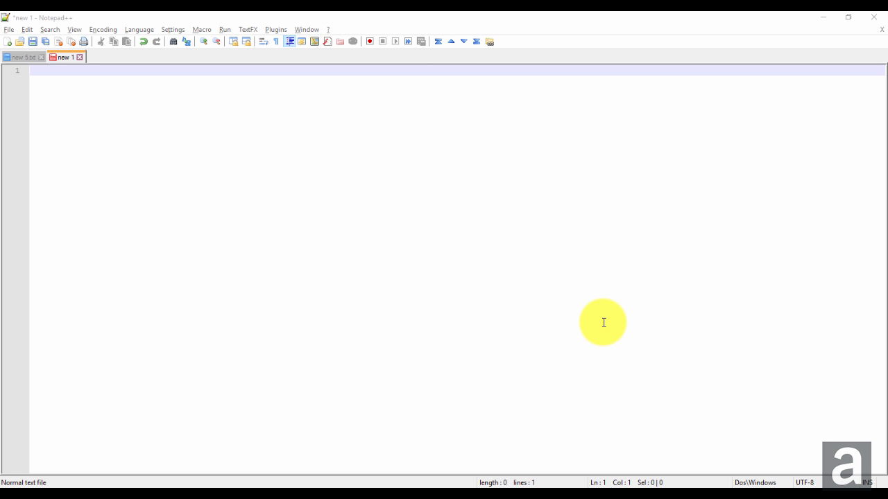
mouse_move(241, 235)
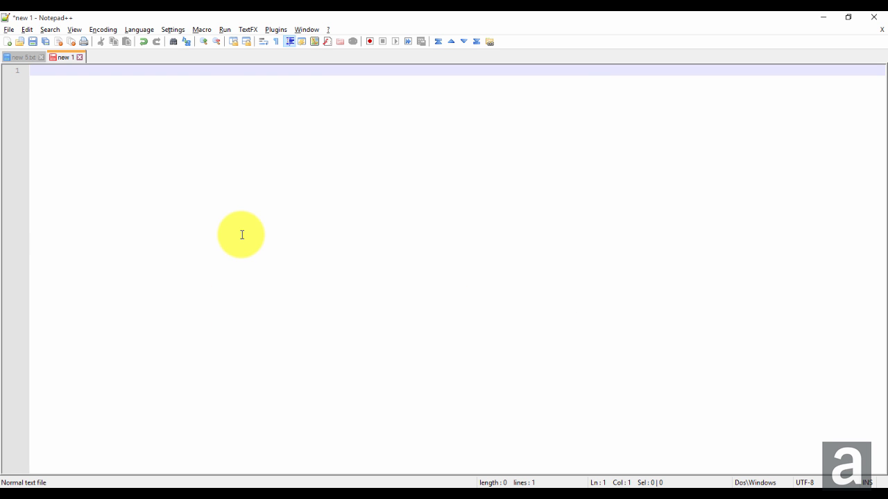
click(172, 29)
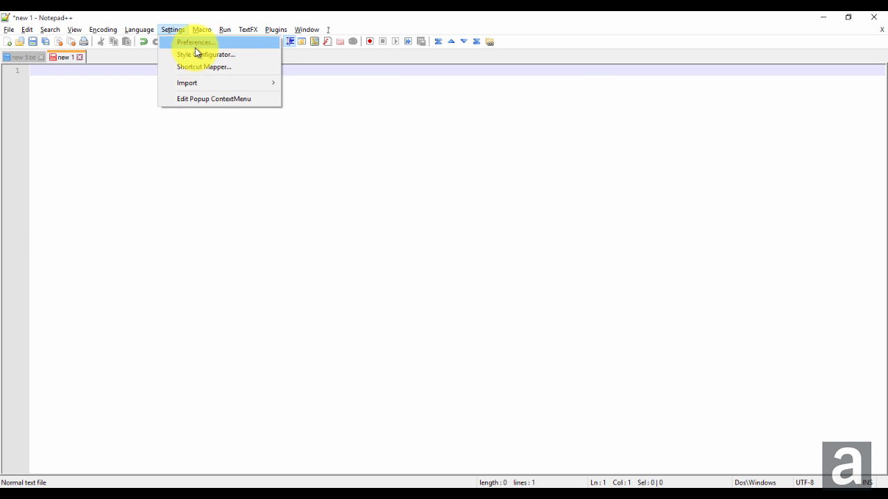
click(196, 43)
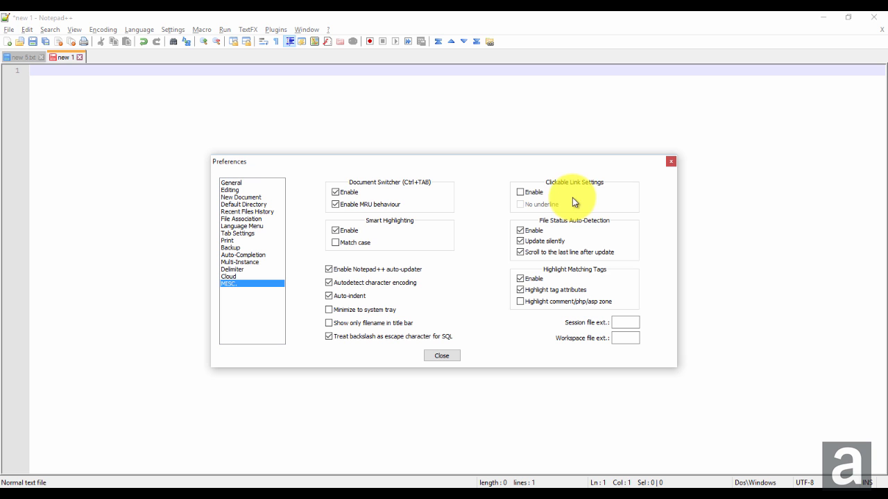
mouse_move(564, 194)
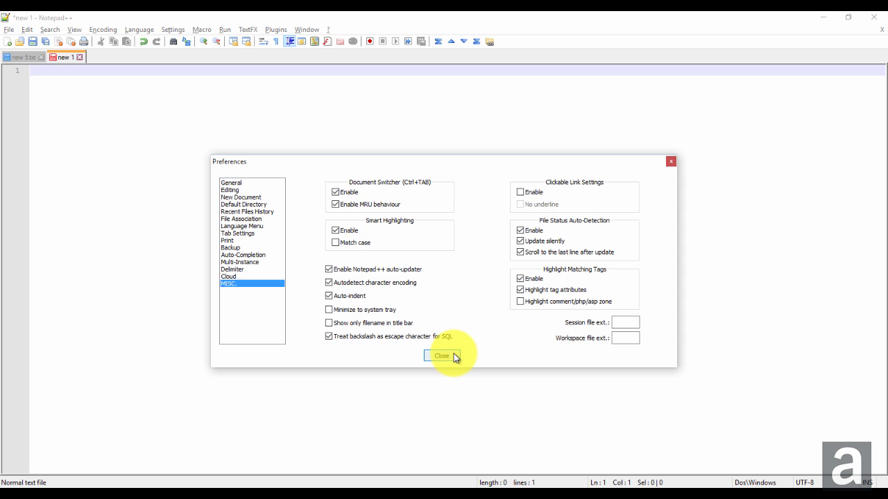
click(441, 355)
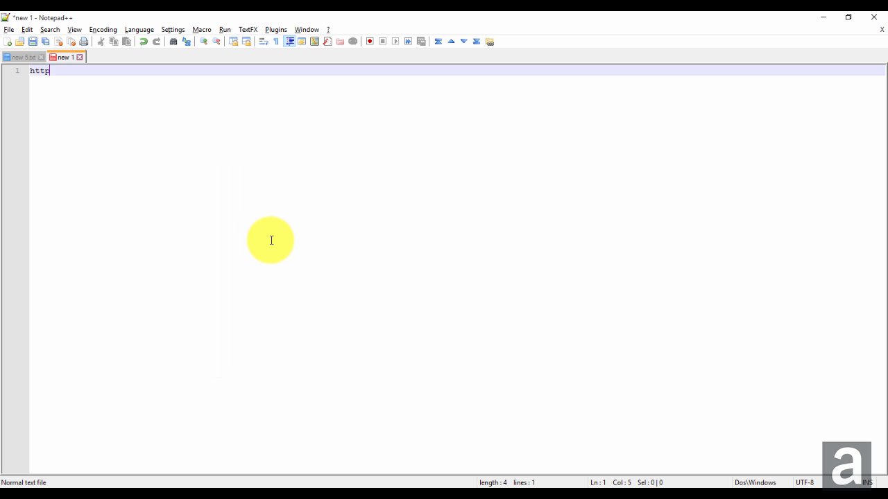
text(://google.com)
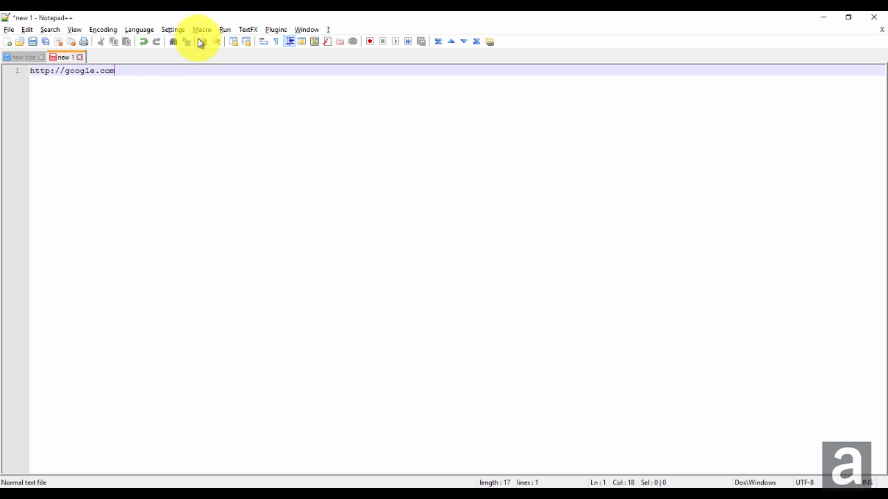
Enable clickable link detection in Preferences so the URL becomes a link
click(172, 29)
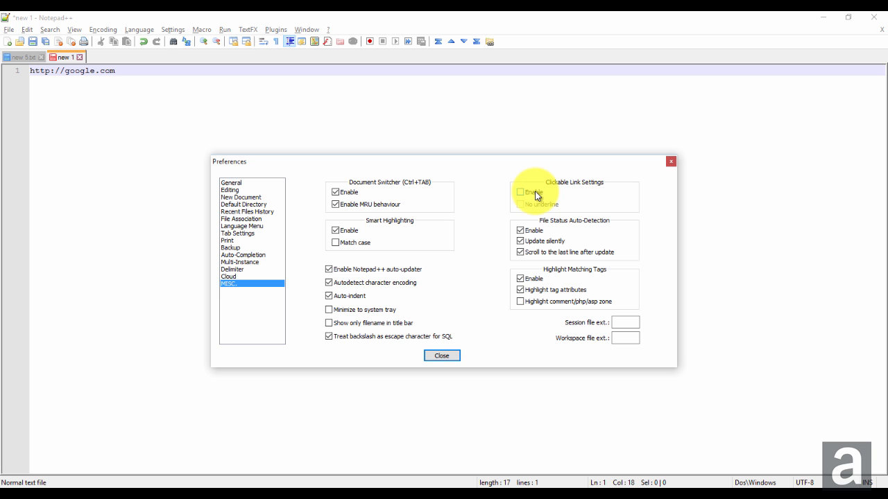
click(441, 355)
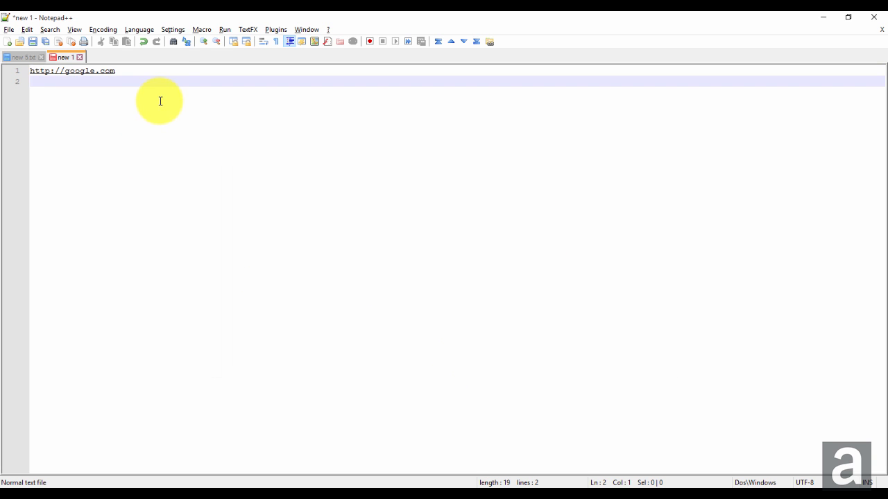
mouse_move(117, 86)
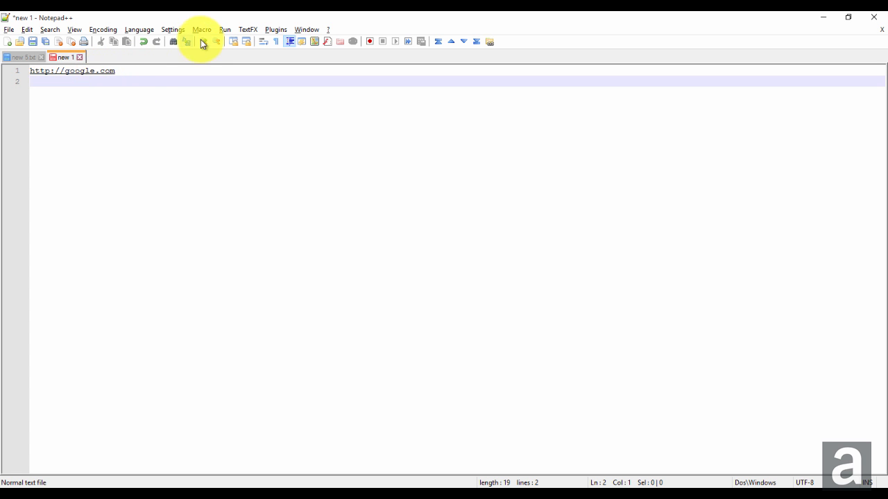
mouse_move(178, 35)
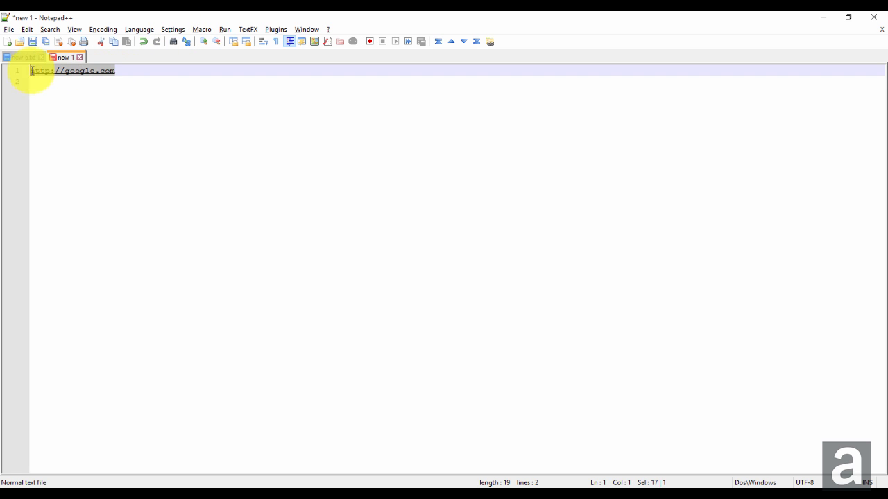
Set clickable links to No underline in Preferences
click(172, 29)
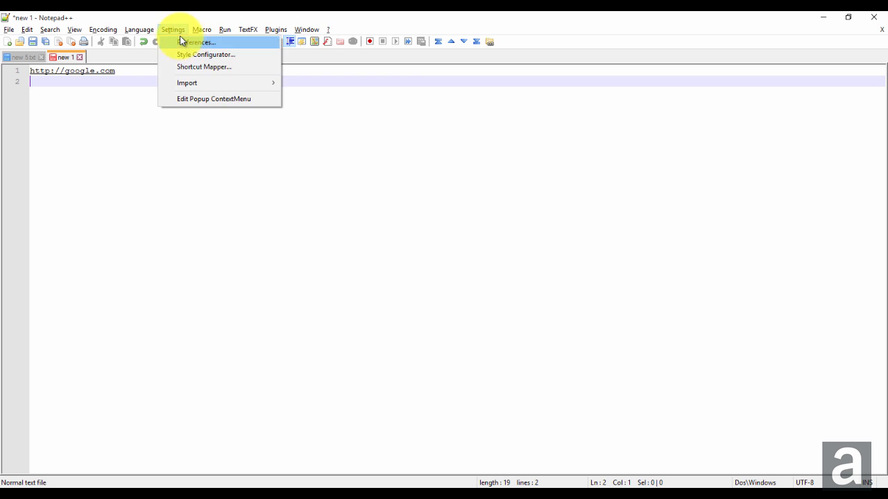
click(200, 41)
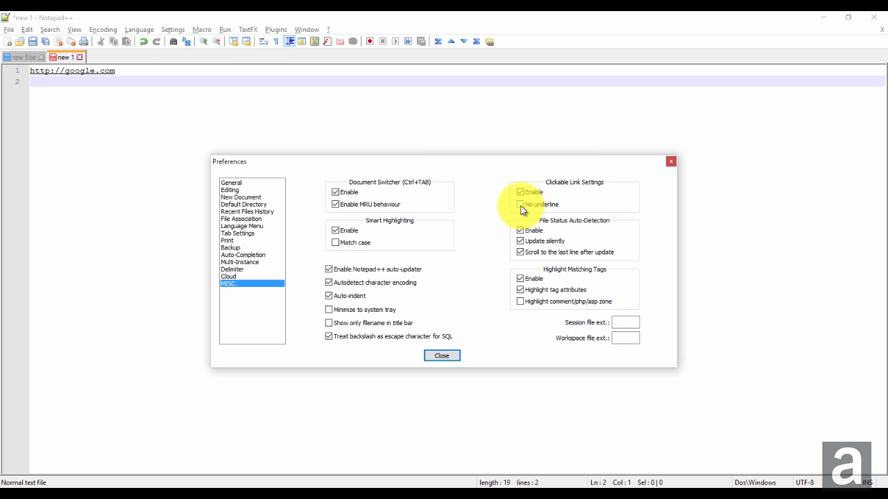
click(441, 355)
text(])
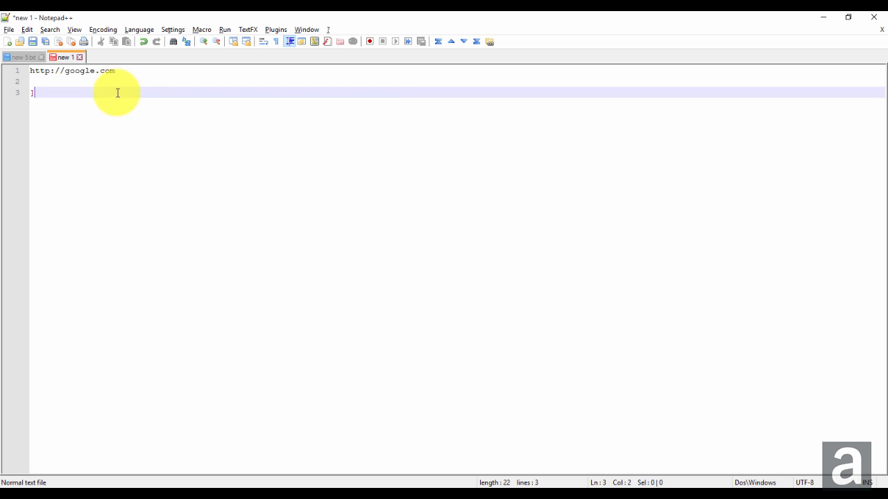
mouse_move(122, 73)
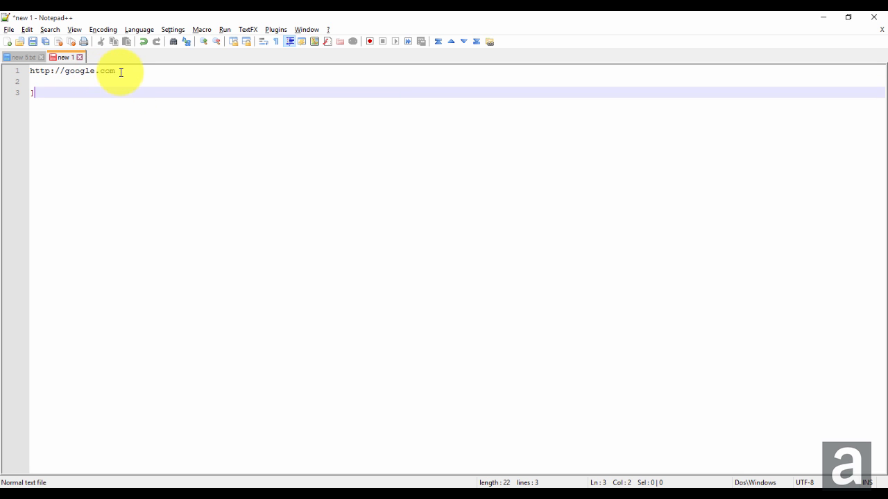
mouse_move(48, 92)
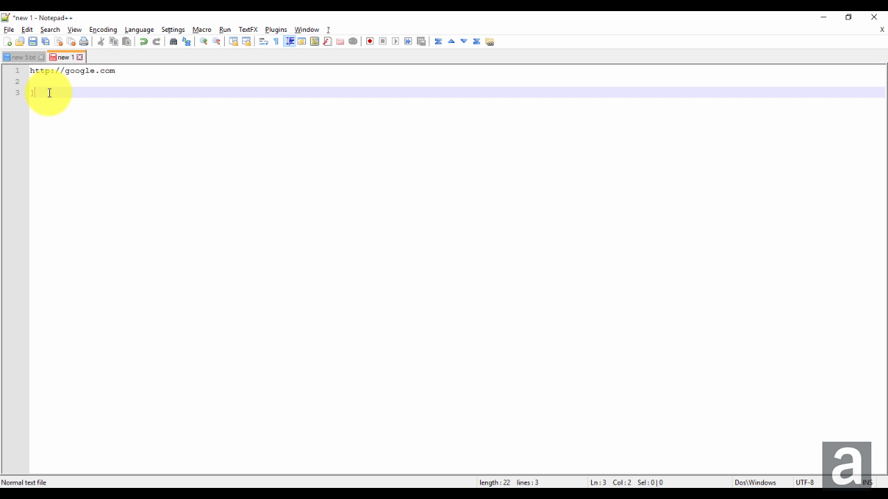